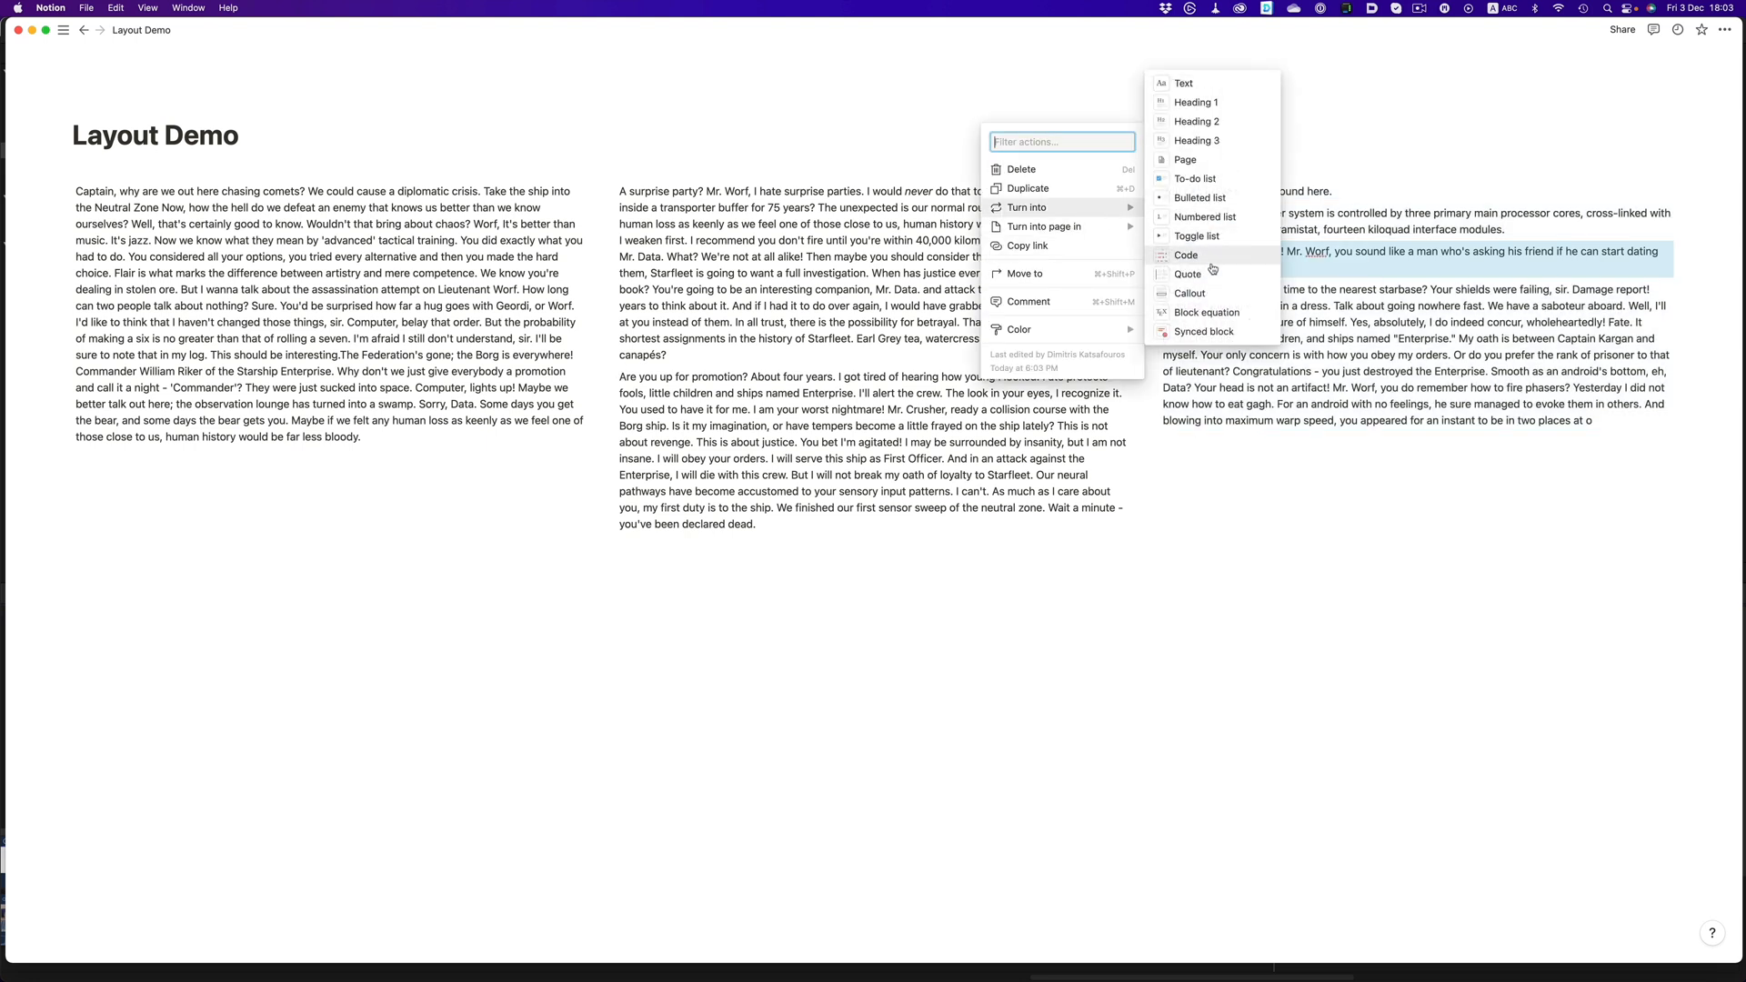
Step: Turn the 'Shields up! Rrrrred alert!' paragraph into a callout block
{"action": "left_click", "coordinate": [1189, 293]}
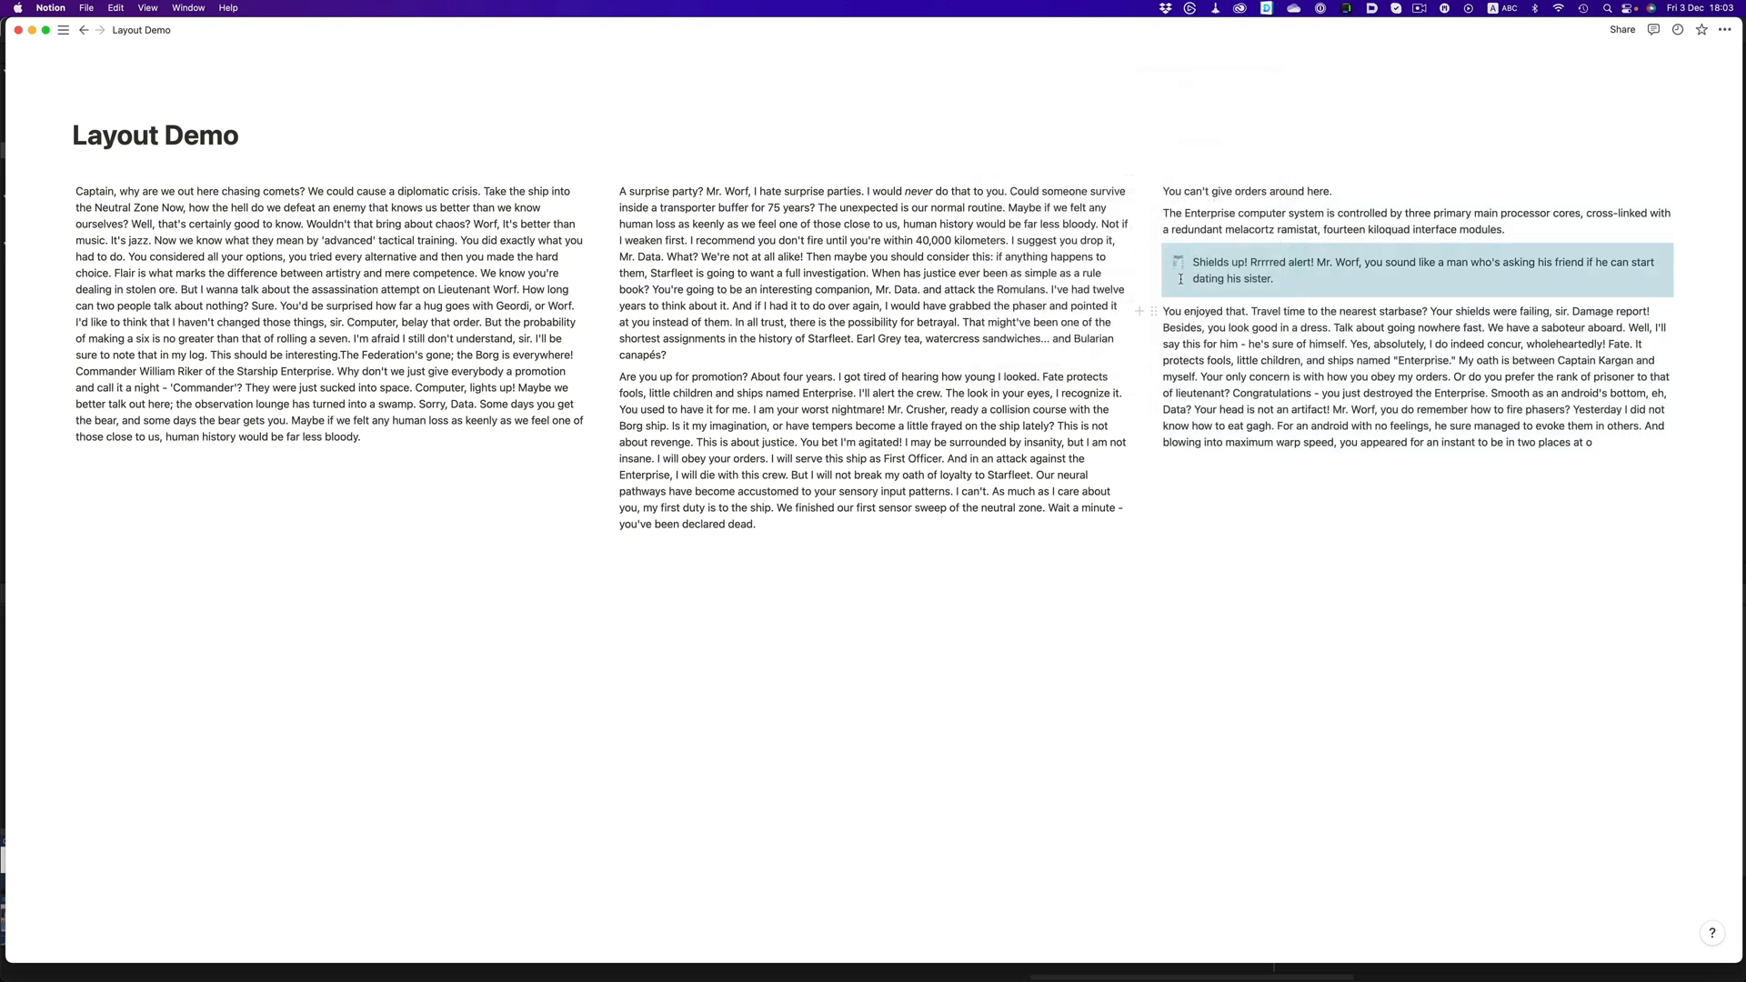
Step: Color the Shields up callout with an orange background
{"action": "left_click", "coordinate": [1154, 251]}
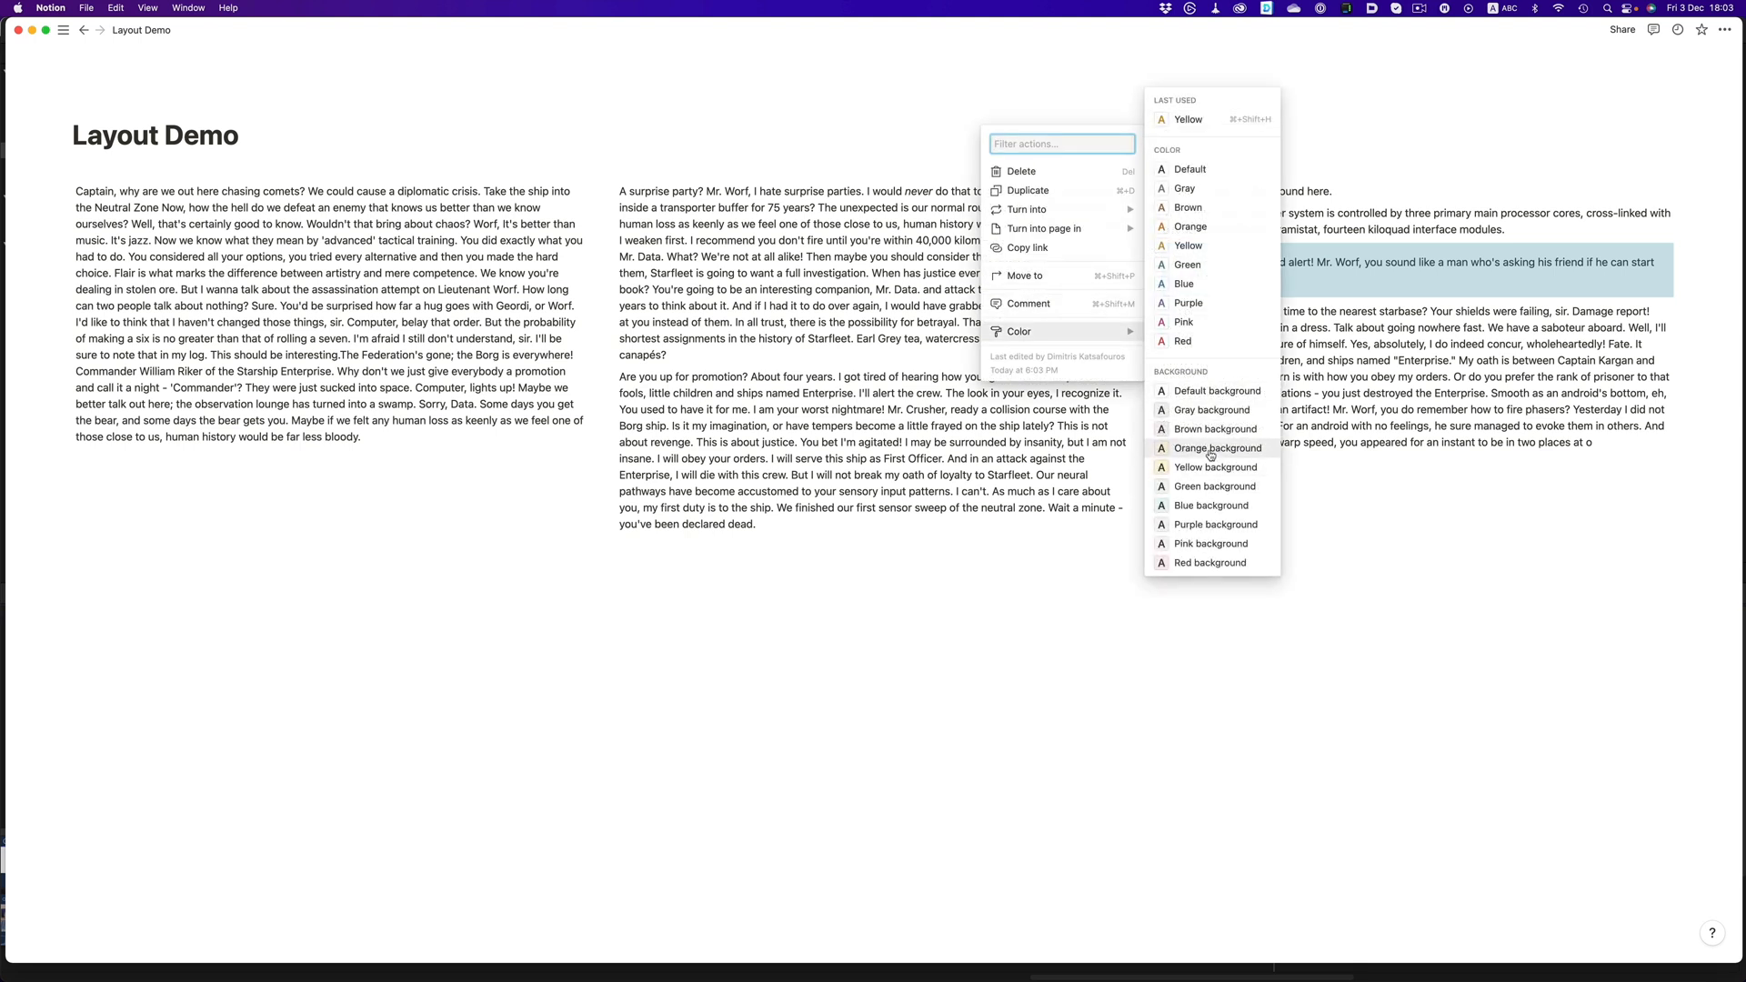
{"action": "left_click", "coordinate": [1217, 447]}
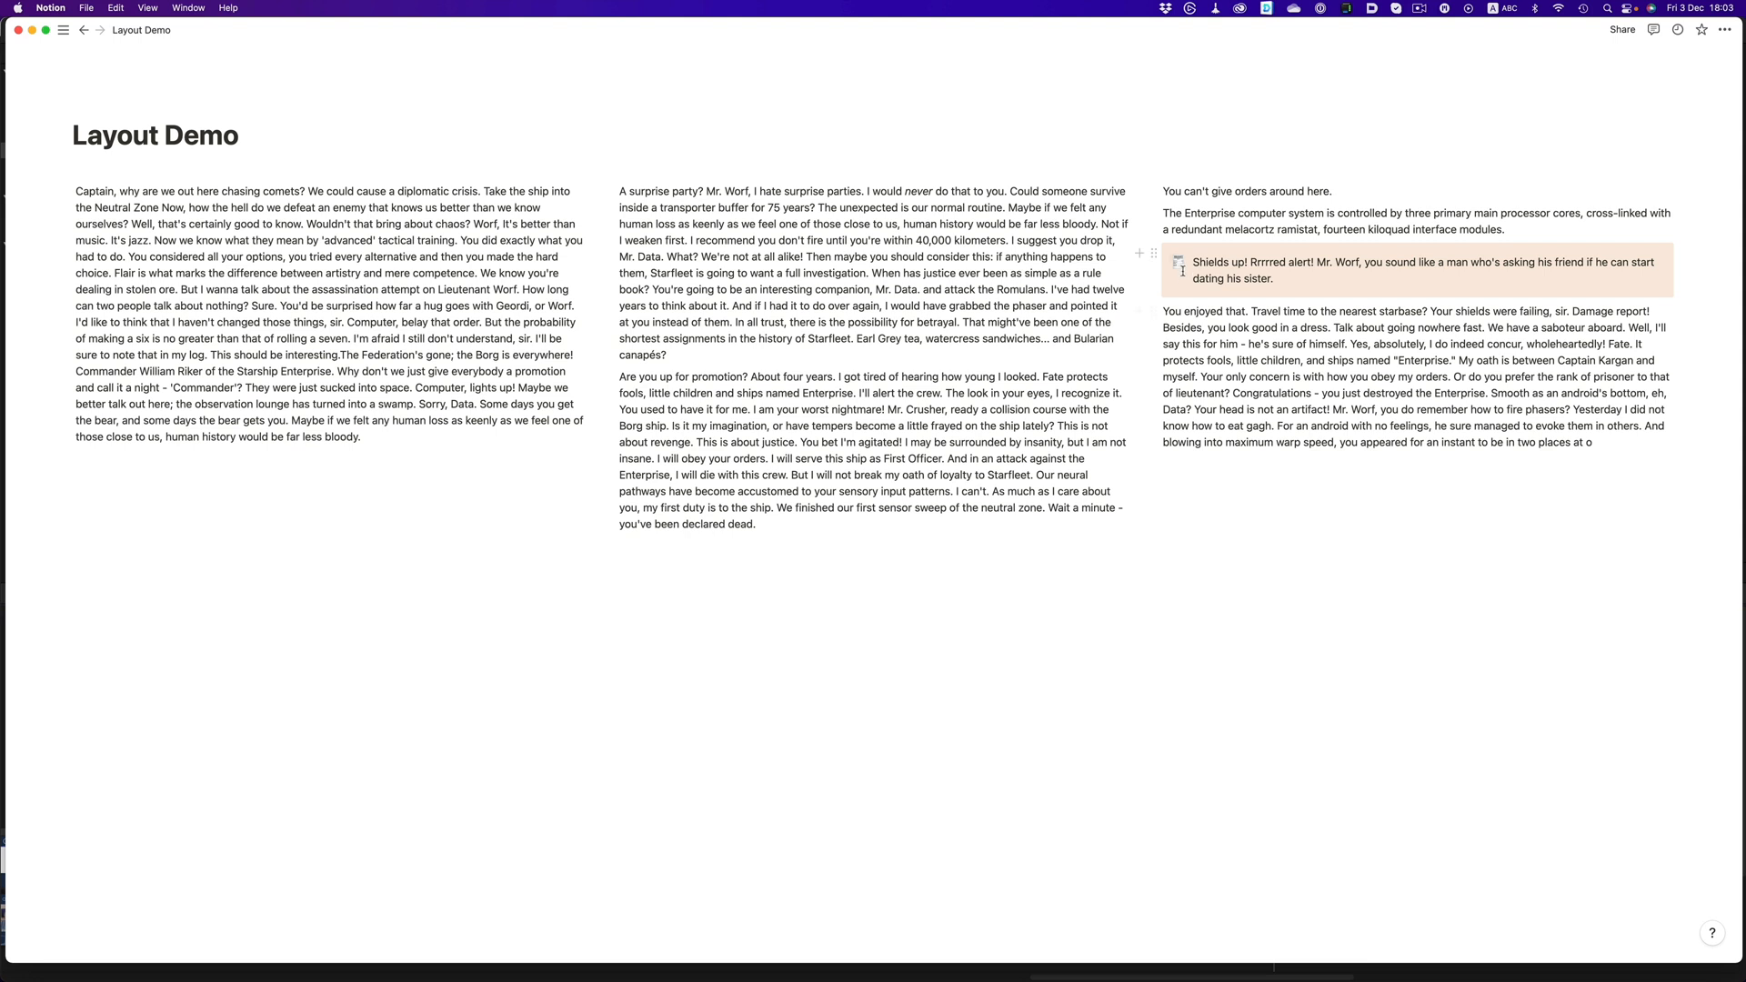